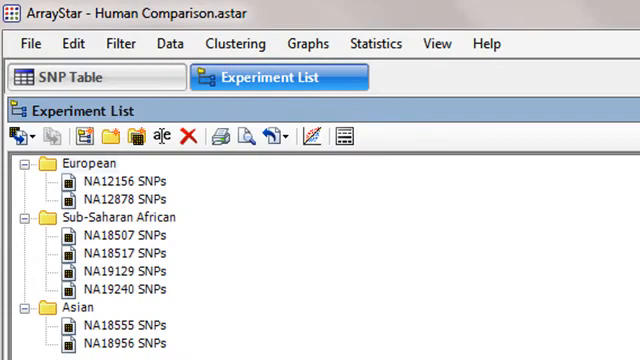
Step: Start a Filter All search with a SNP Sample Group criterion over all 8 experiments
left_click(120, 44)
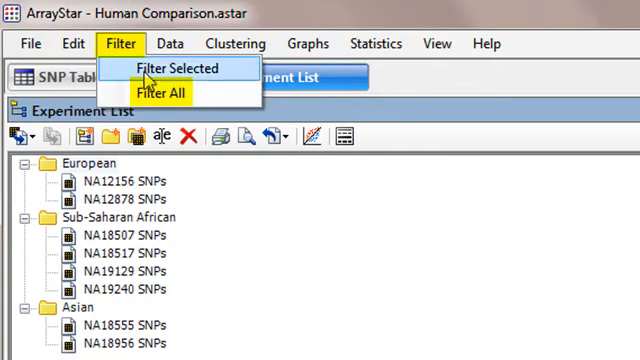
left_click(178, 68)
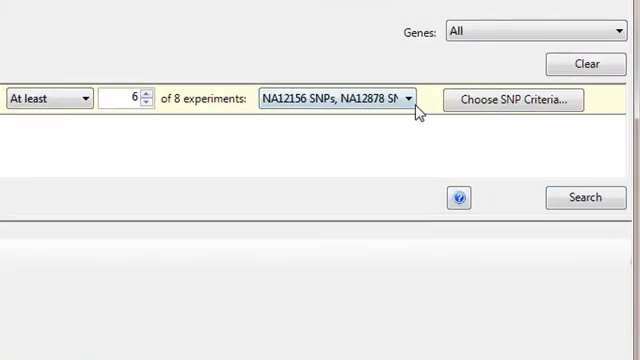
Step: Limit the first condition to the four Sub-Saharan African samples, at least 4 of 4
left_click(412, 98)
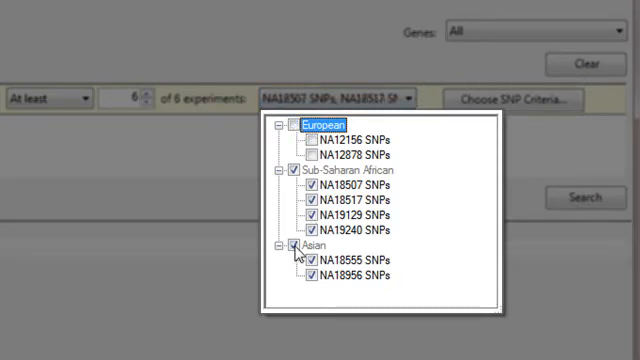
left_click(292, 248)
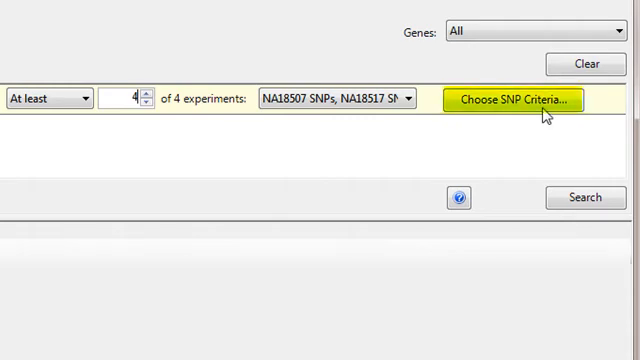
Step: Require non-synonymous SNPs with a minimum Q call for the African condition
left_click(512, 100)
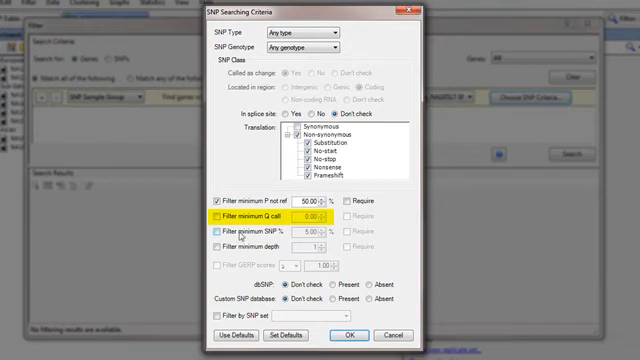
left_click(216, 200)
type("10")
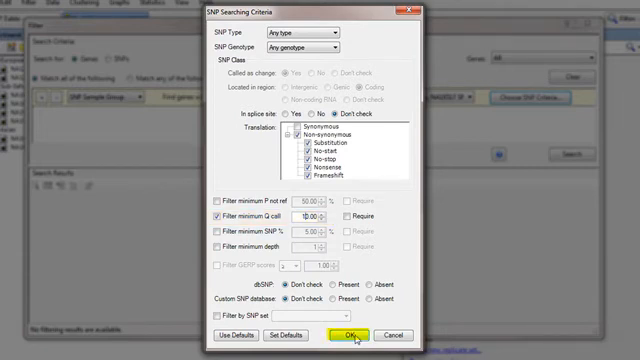
left_click(354, 336)
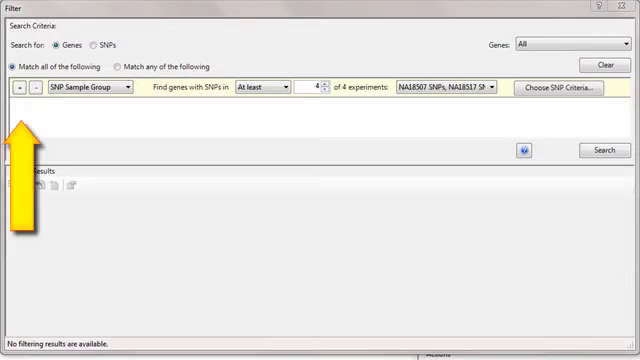
Step: Add a second condition over the European and Asian samples, exactly 0 of 4
left_click(18, 88)
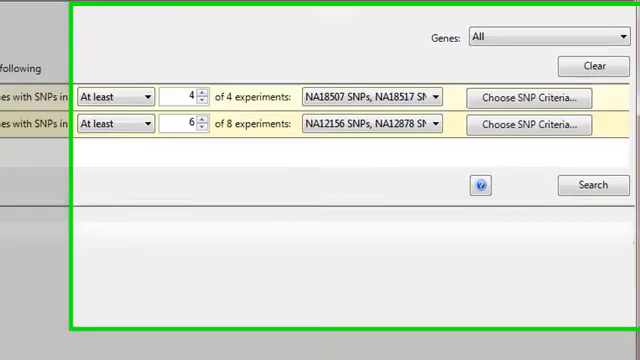
left_click(430, 132)
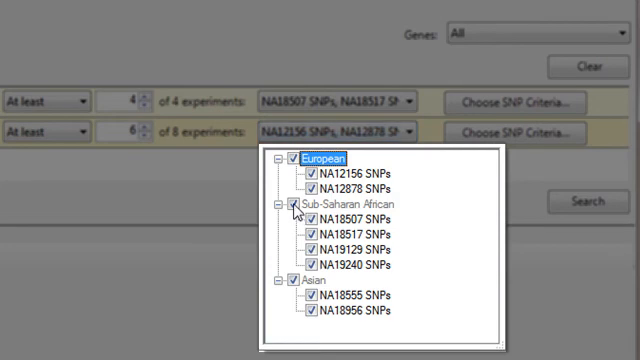
left_click(288, 204)
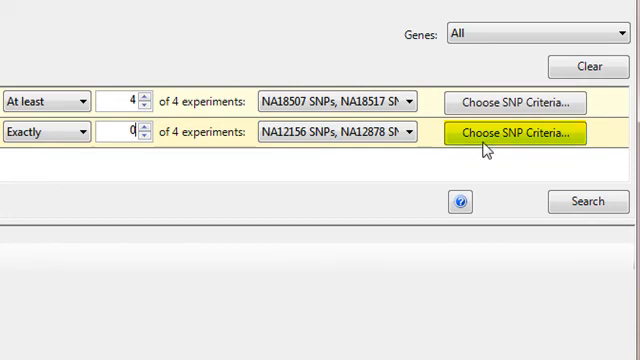
Step: Set the second condition's SNP criteria and run the search, returning 34 genes
left_click(516, 132)
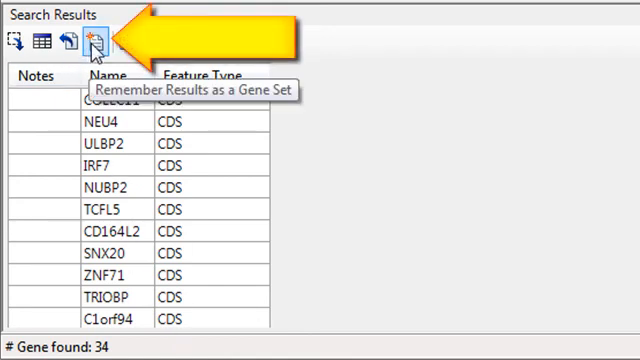
Step: Save the 34 genes as a gene set named 'African Non-Synonymous'
left_click(92, 38)
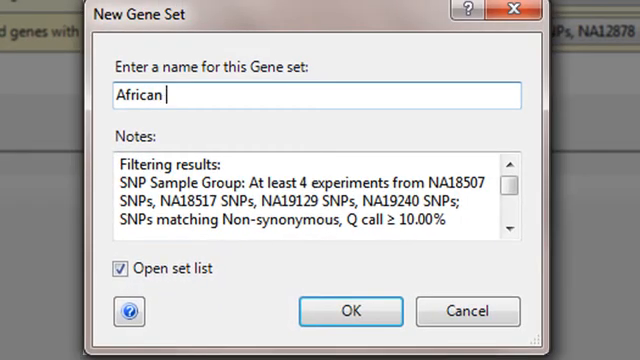
type("Non-Synonymous")
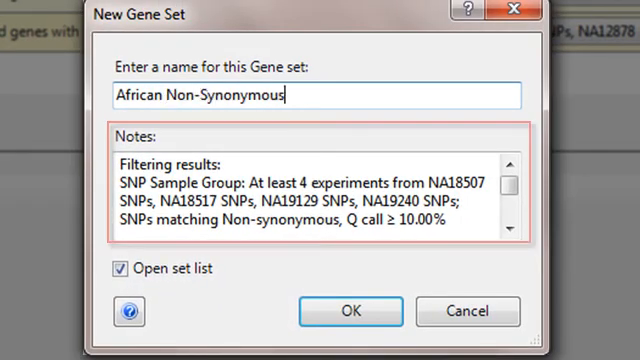